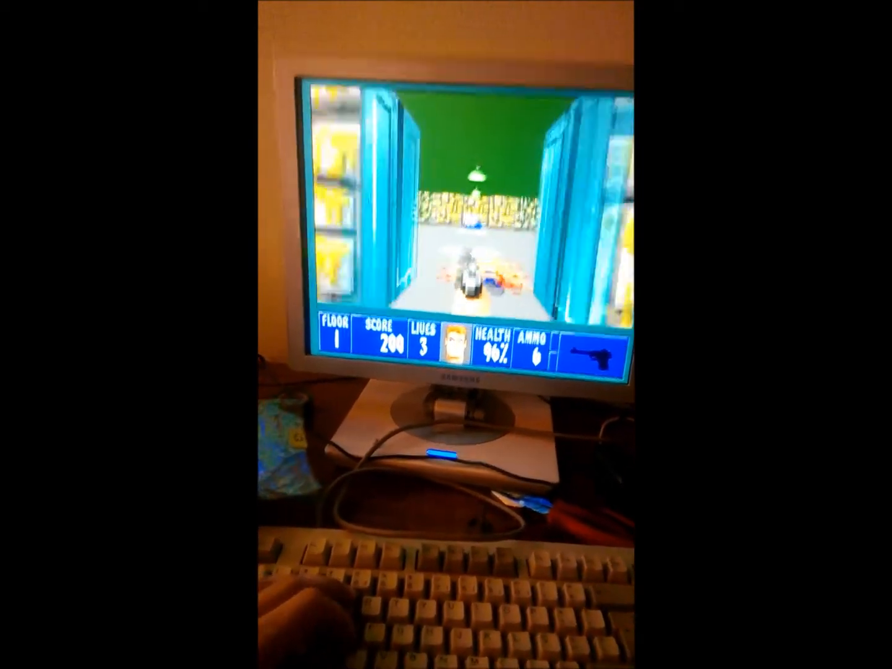
- Pause the floor 1 run (200 points, 96% health) and show the Options menu with Escape
{"action": "key", "text": "Escape"}
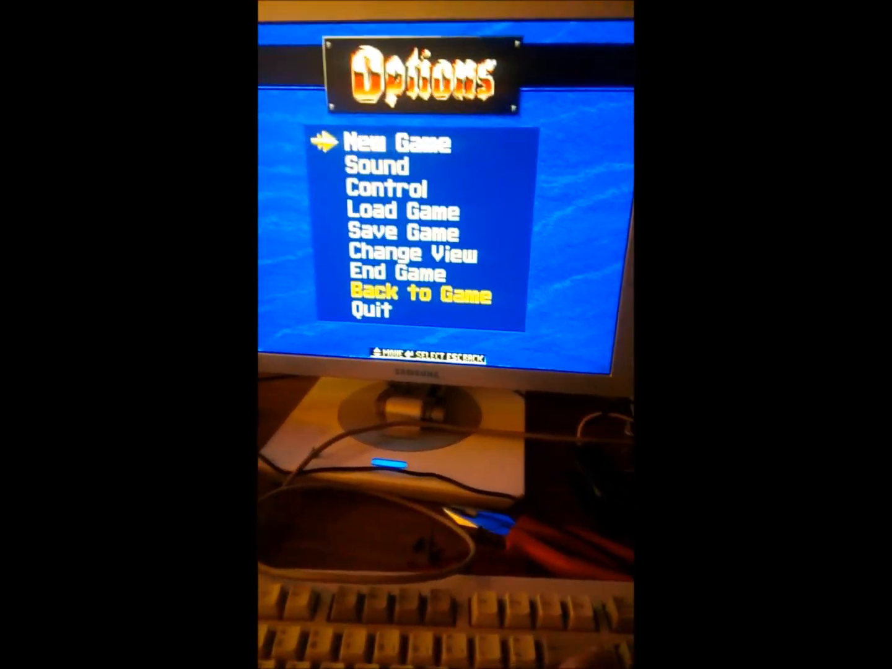